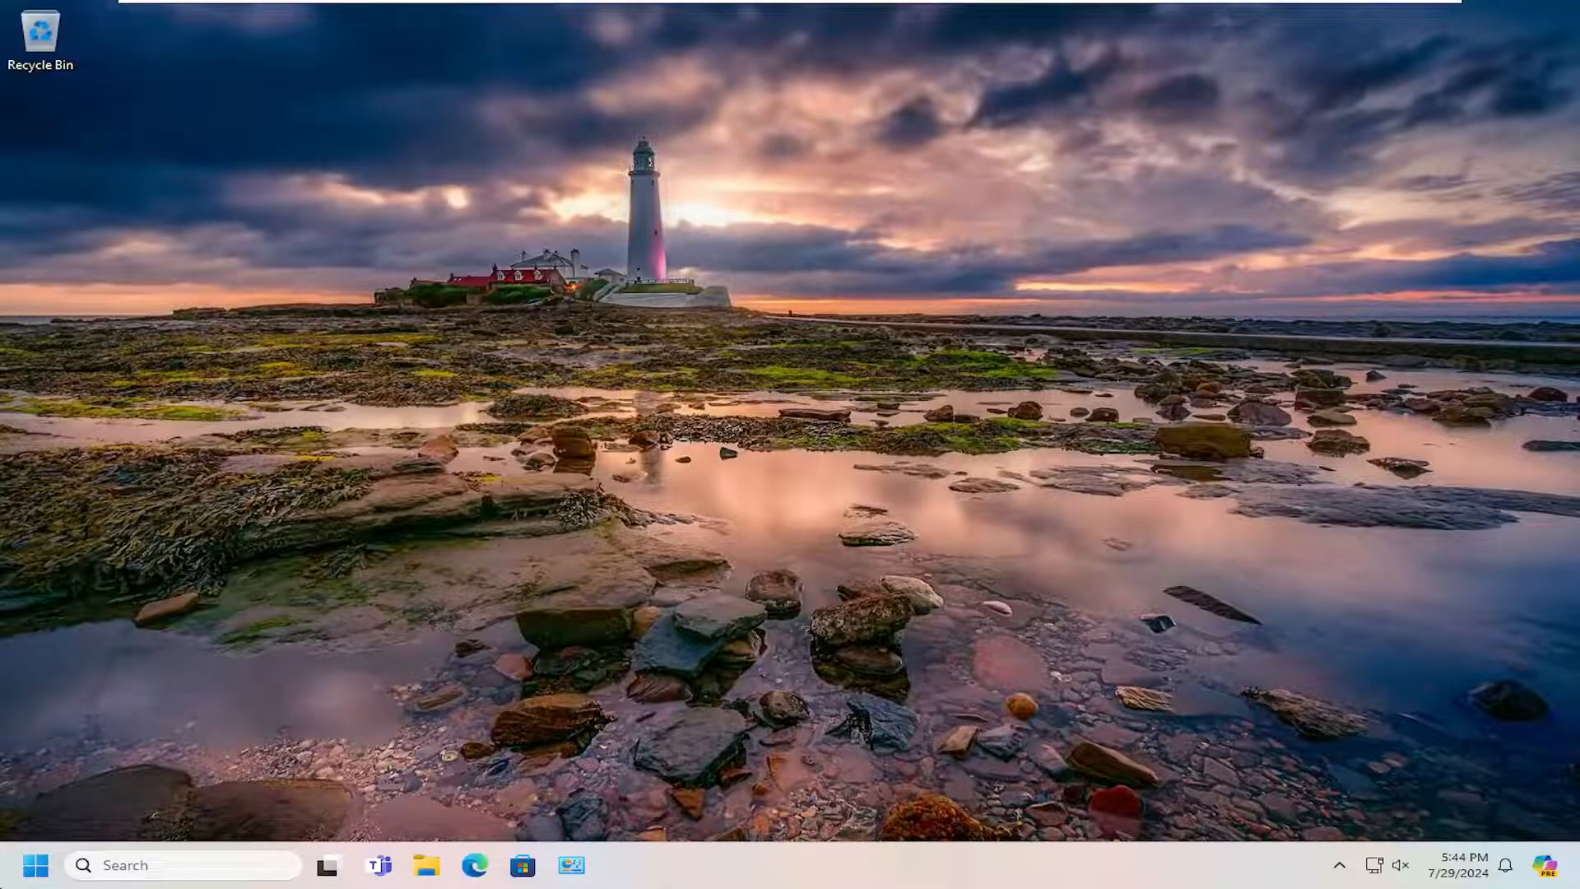
Step: Search the Start menu for 'command prompt'
click(35, 864)
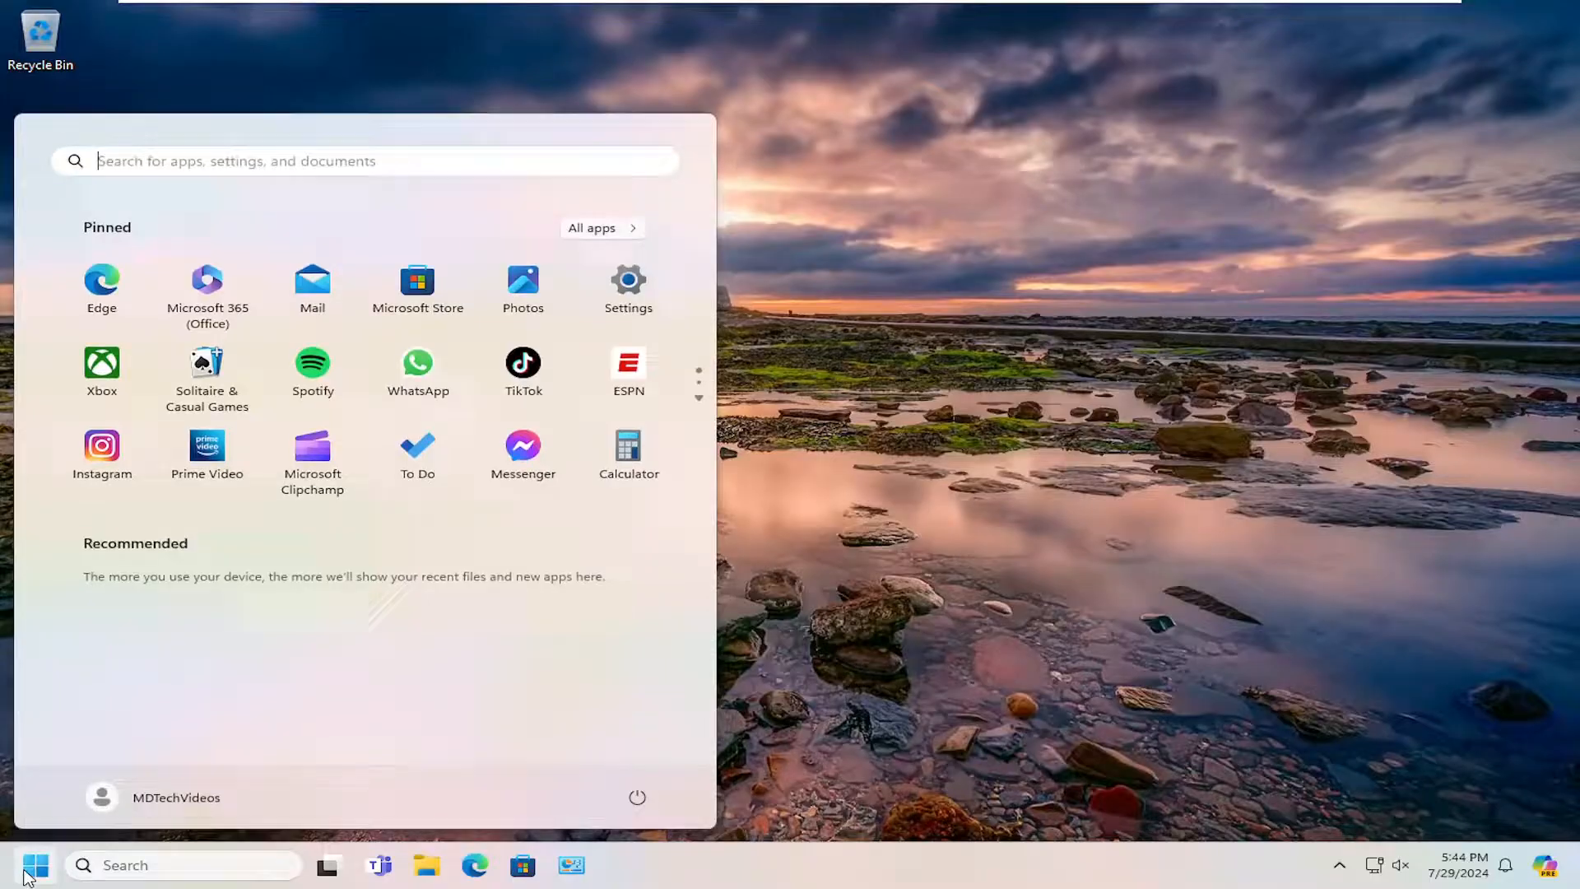
text(command prompt)
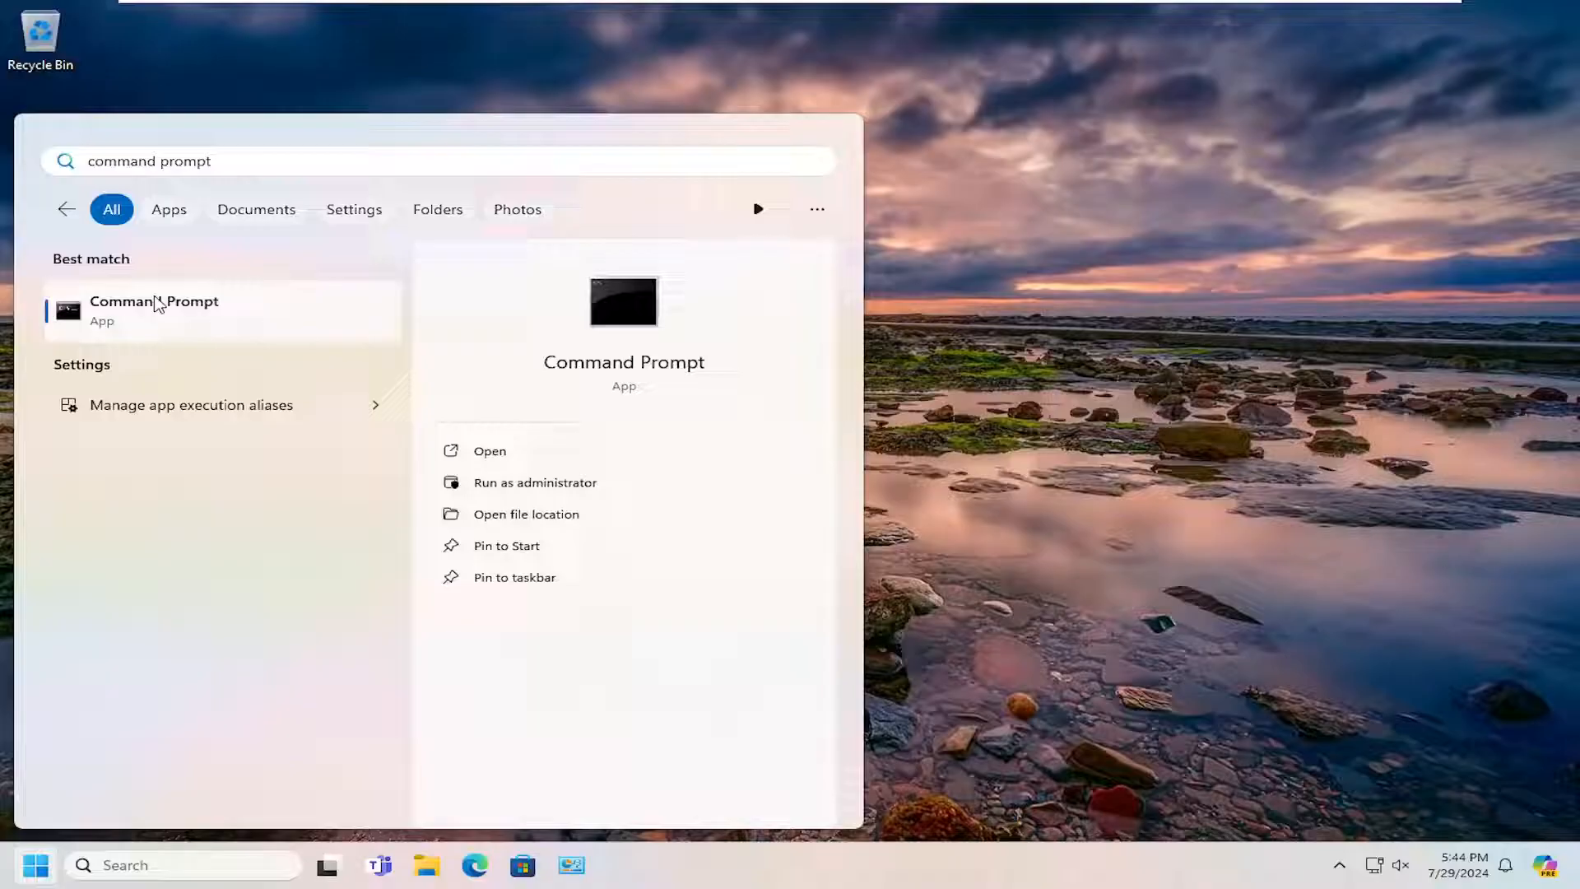
mouse_move(251, 326)
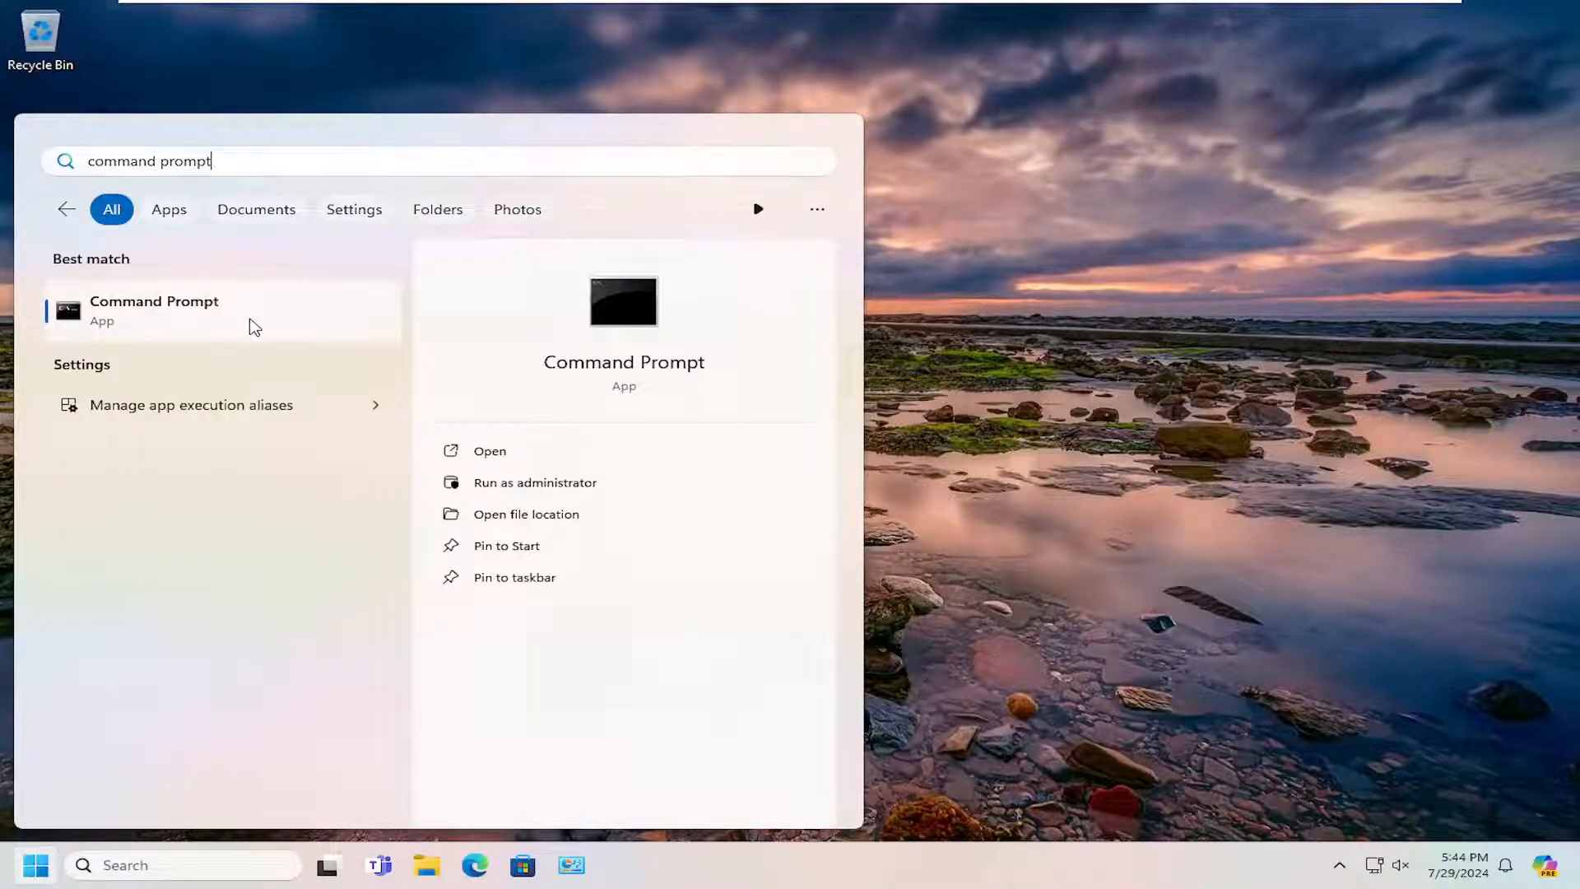
Step: Run Command Prompt as administrator and approve the User Account Control prompt
click(535, 481)
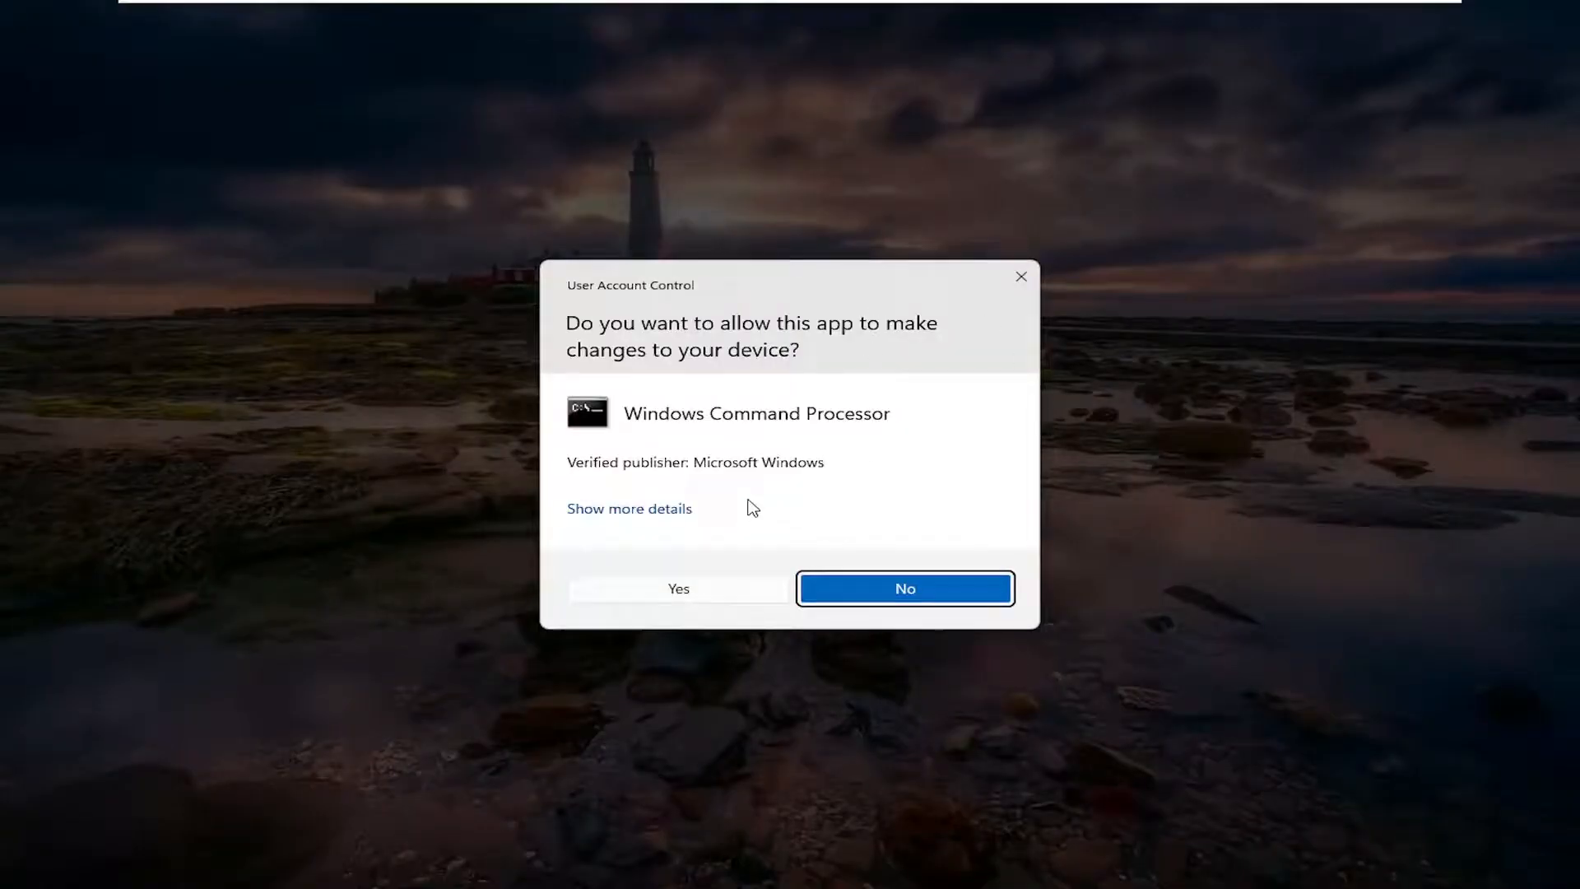
click(677, 588)
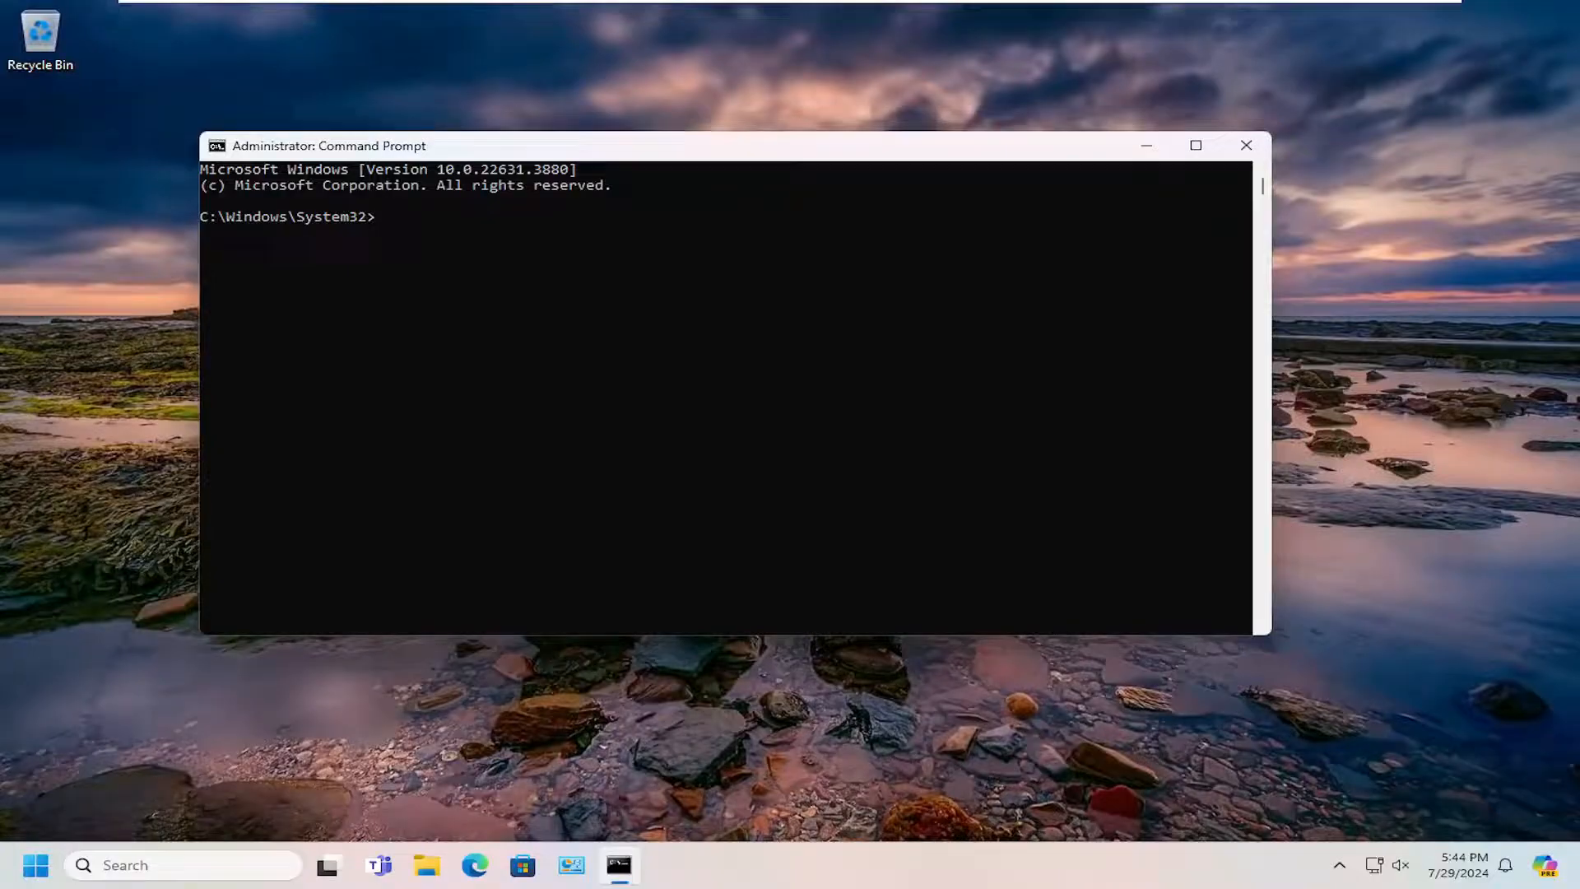
mouse_move(854, 338)
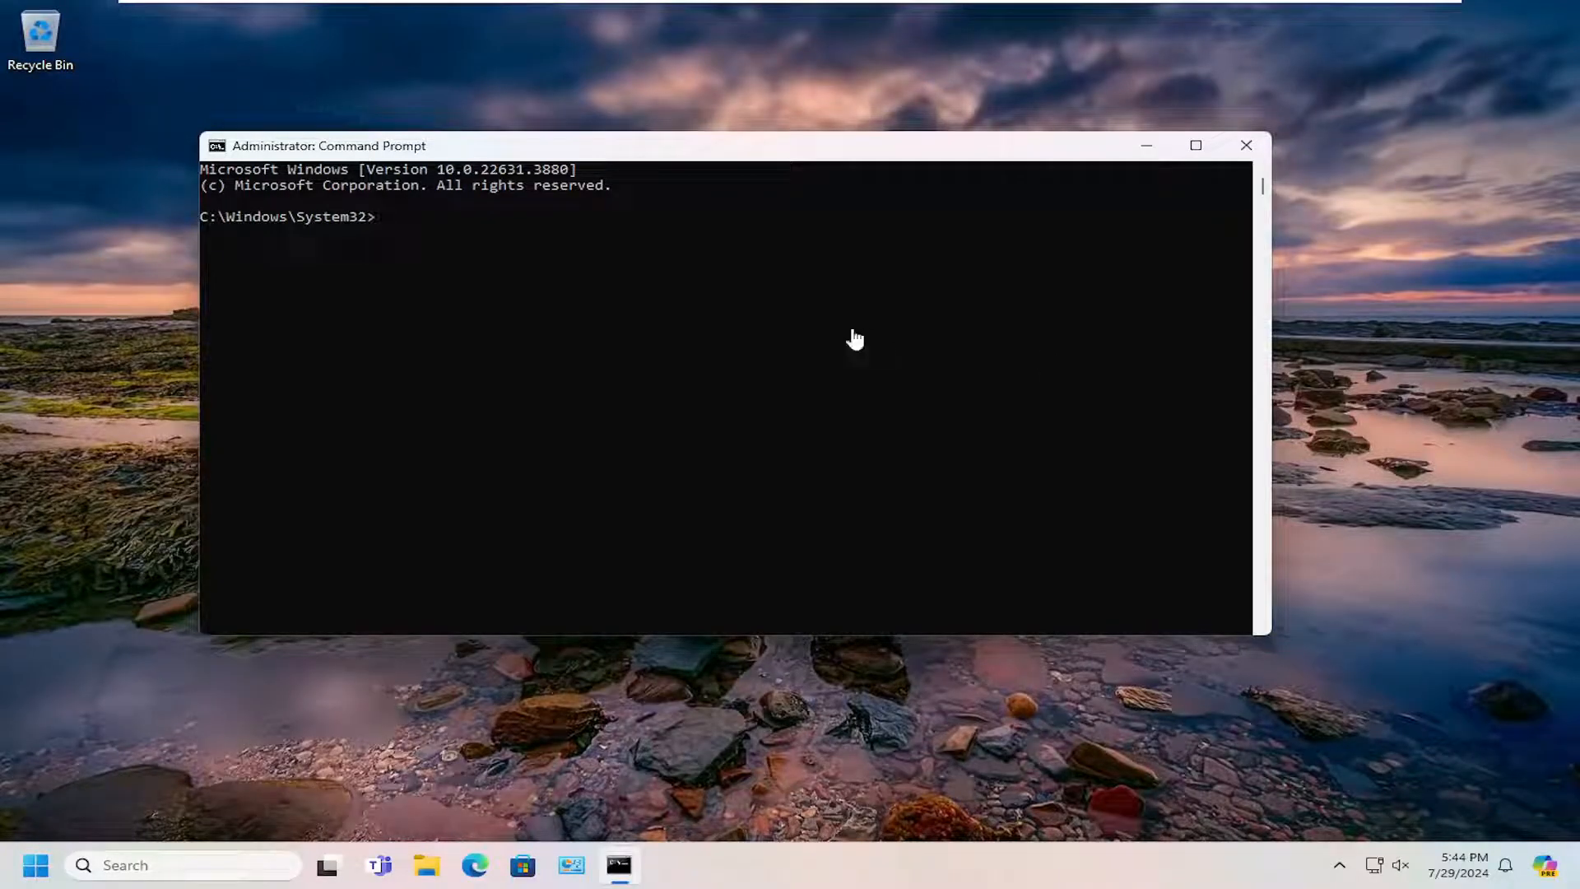
mouse_move(650, 153)
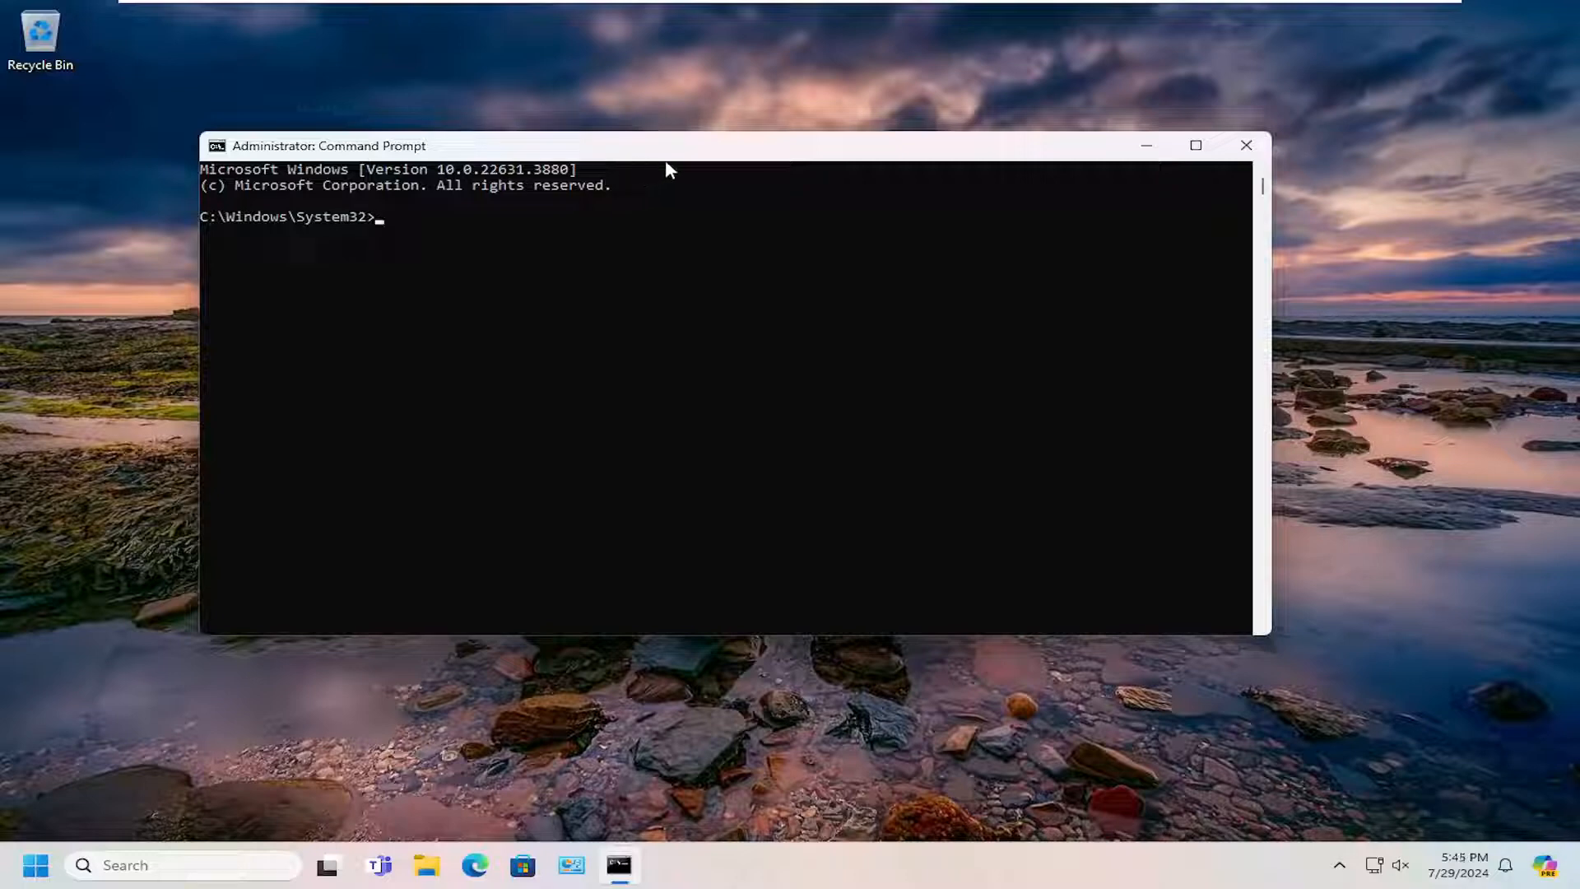
mouse_move(681, 158)
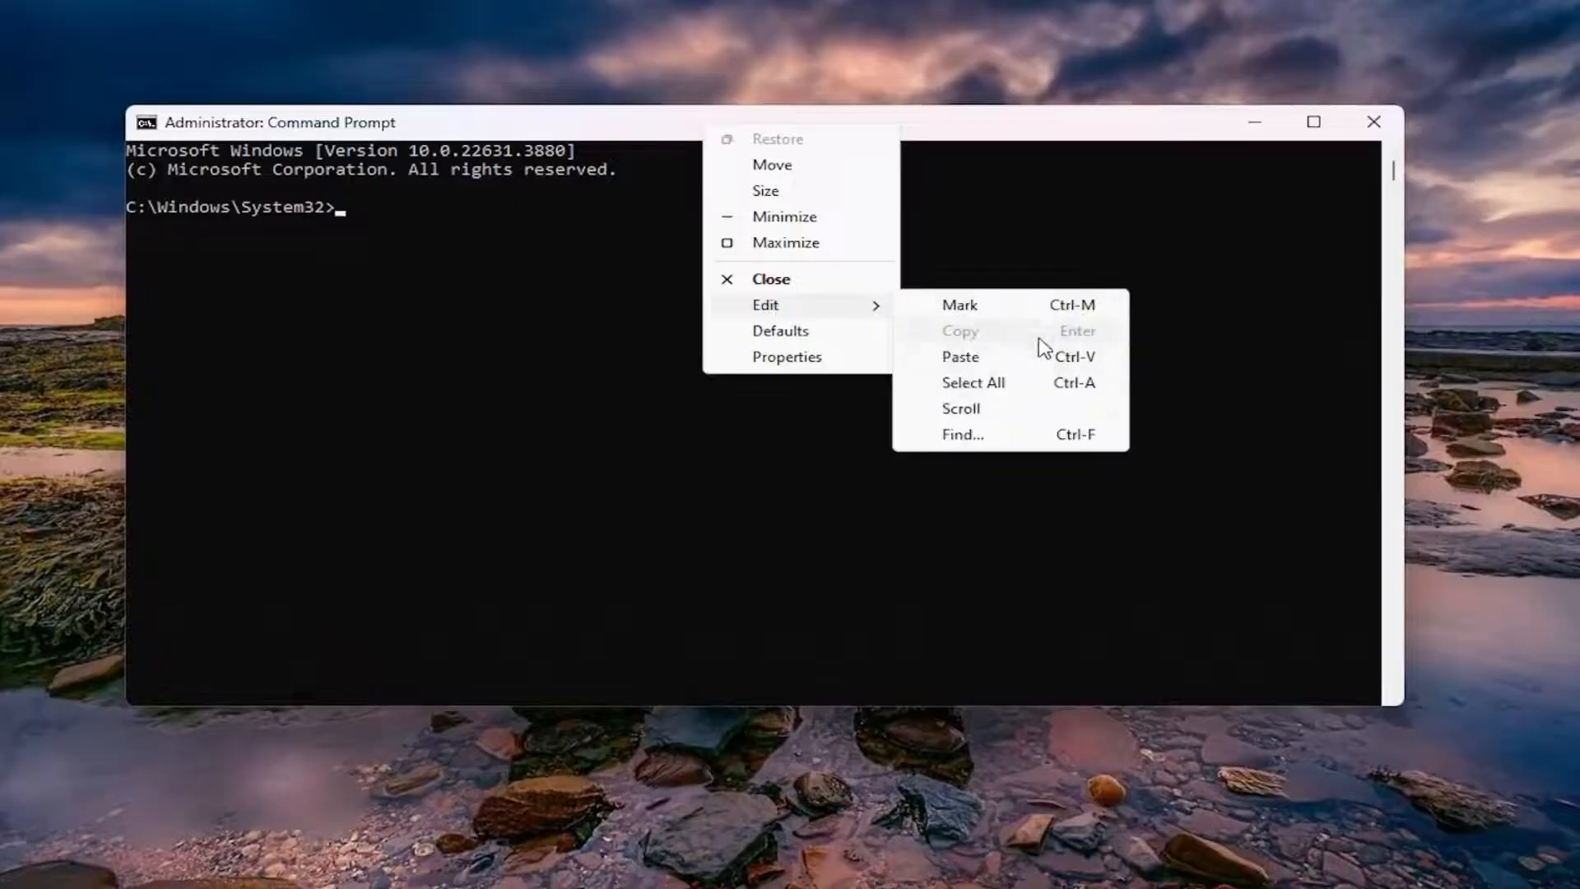
Step: Paste and run the DISM commands installing the Group Policy ClientTools packages
click(960, 355)
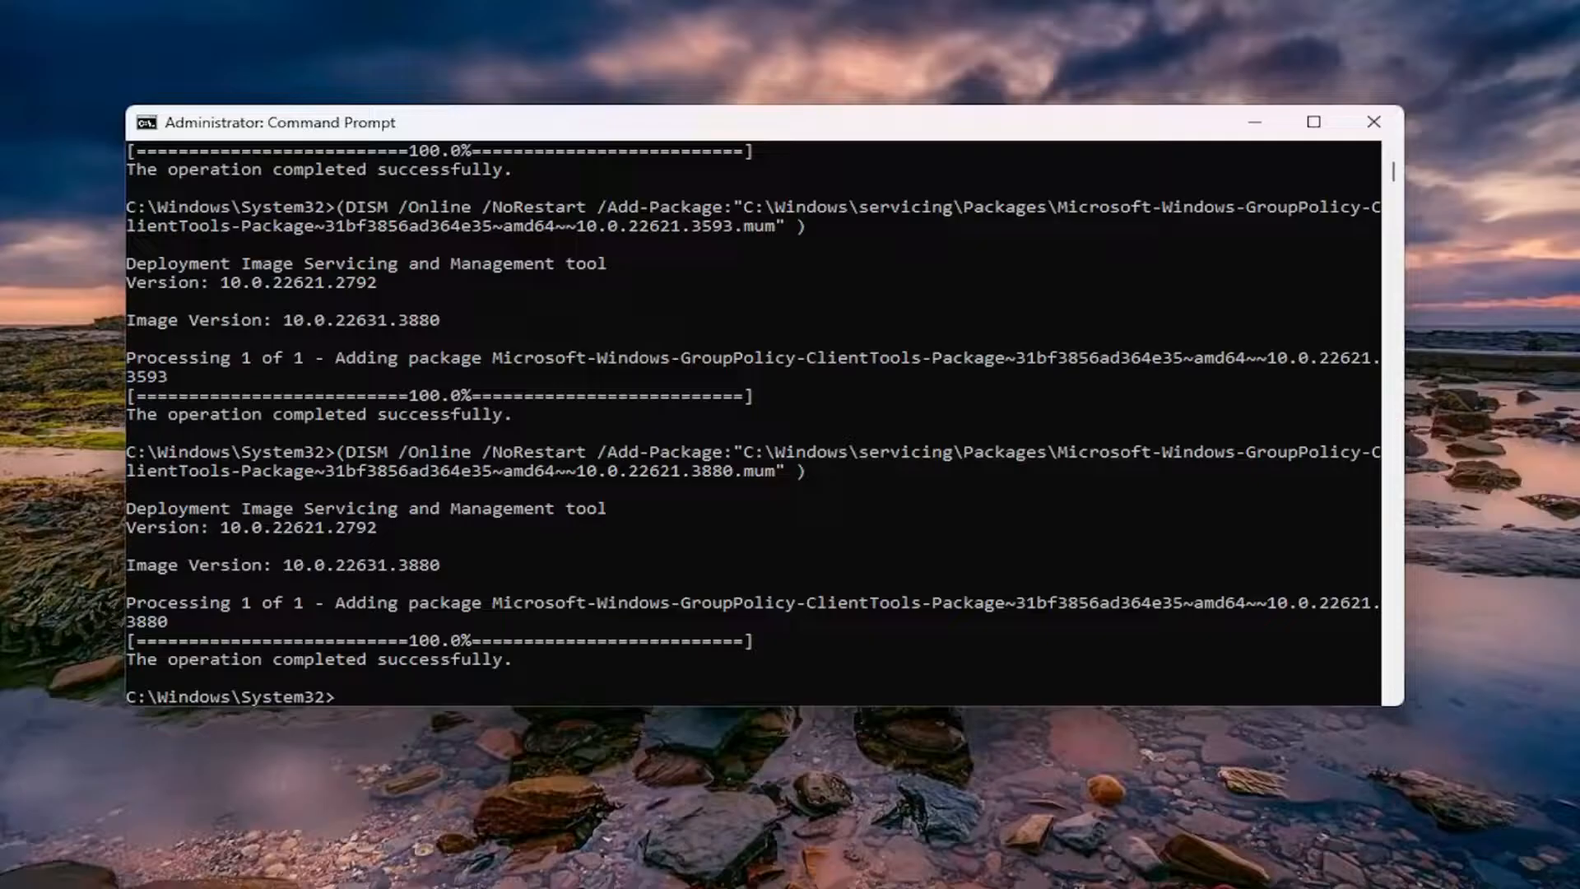
mouse_move(472, 675)
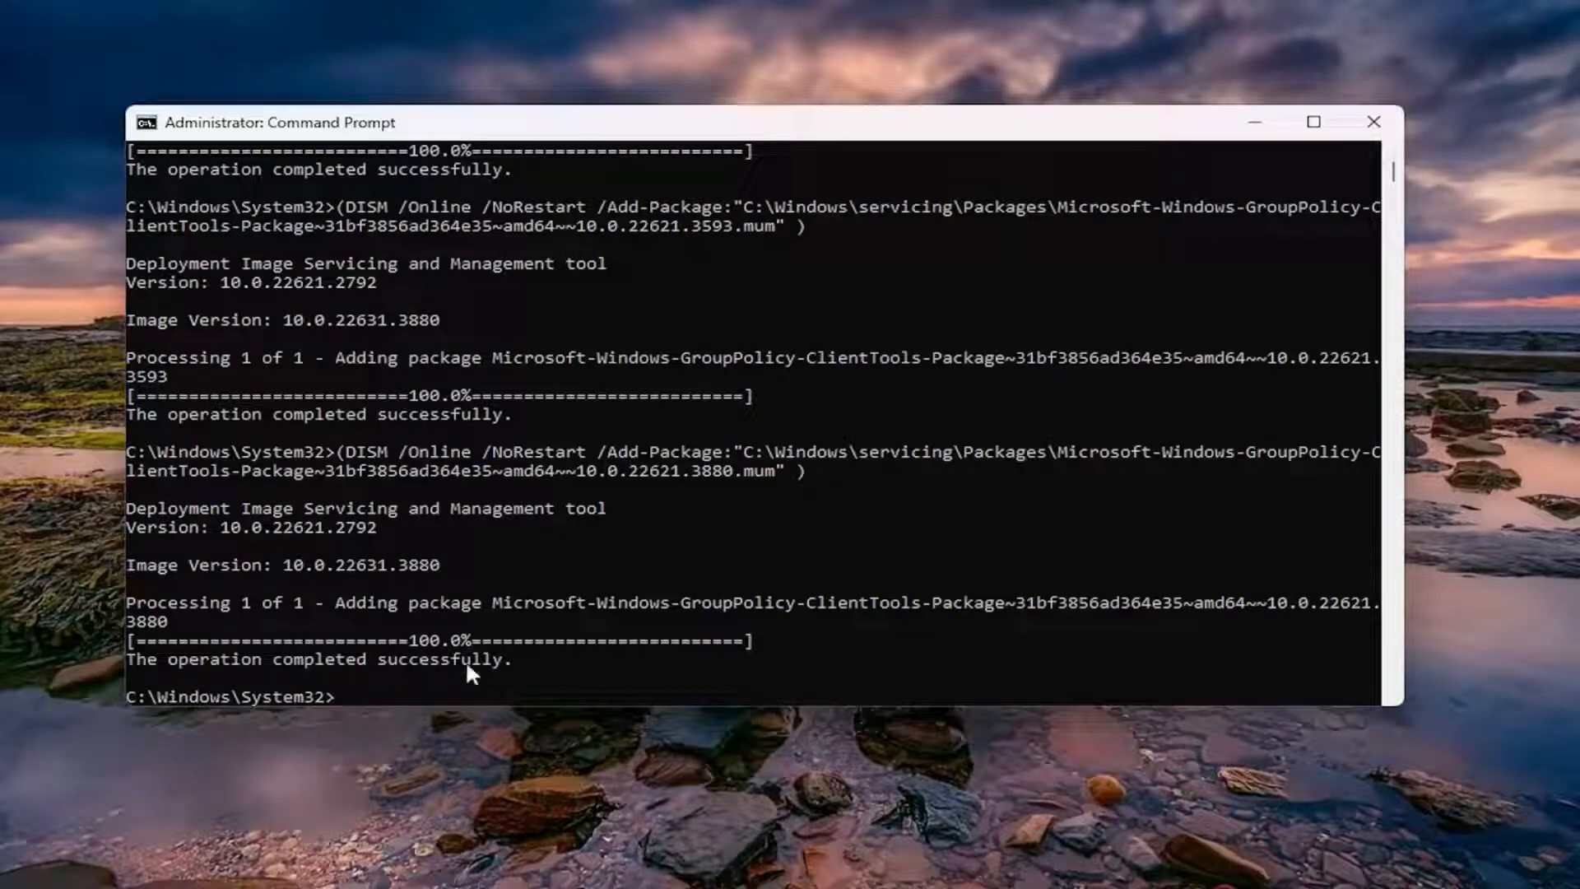
Step: Paste and run the DISM ClientExtensions commands, then open the Start quick-link menu
right_click(279, 122)
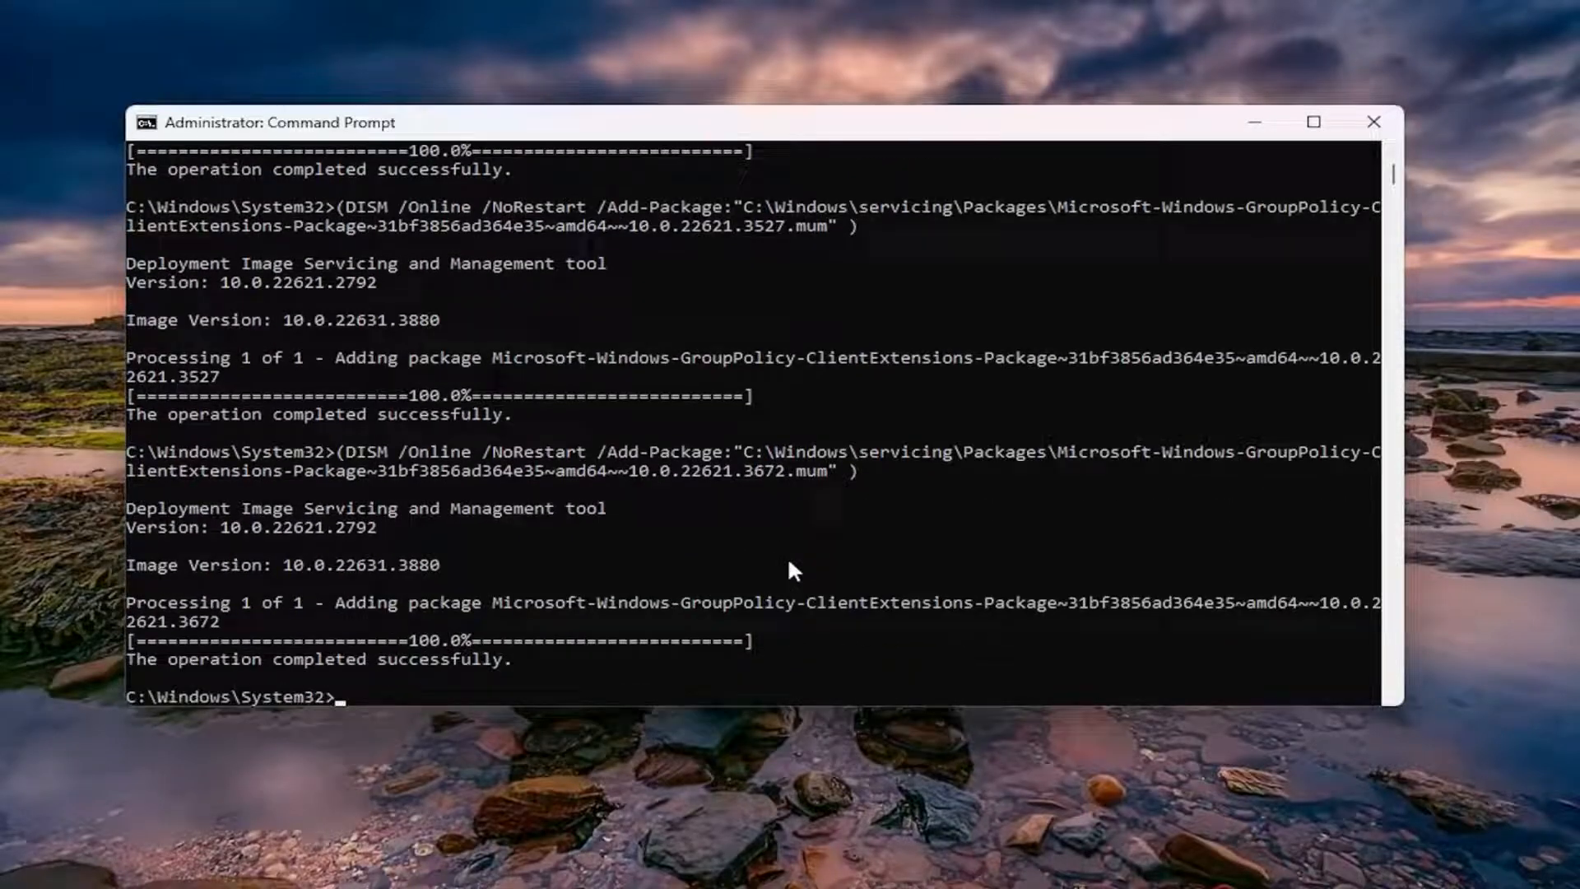
right_click(36, 865)
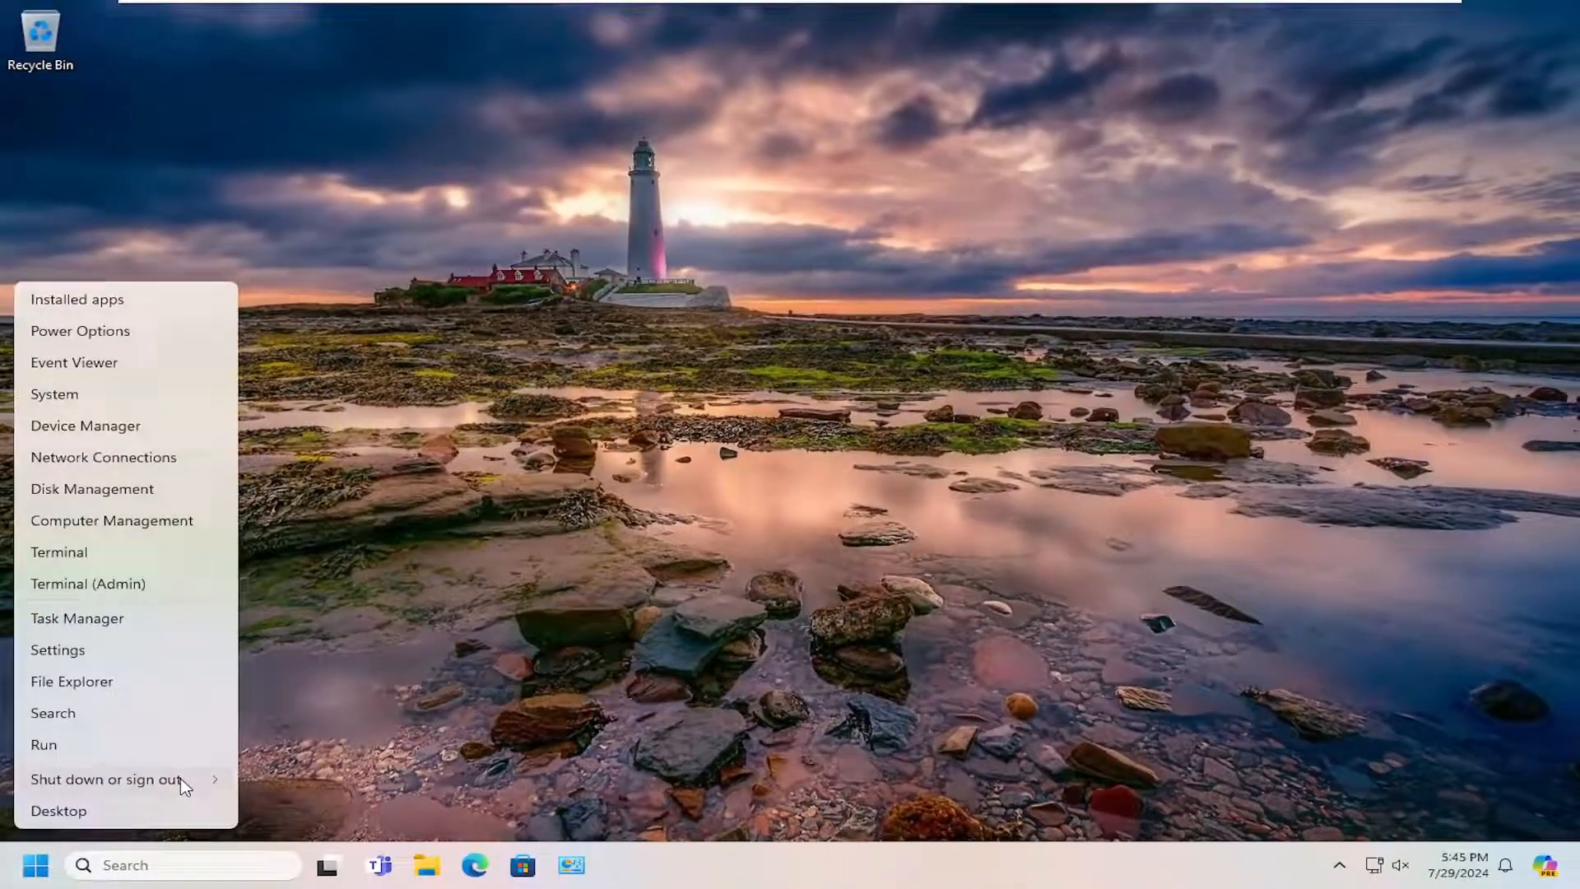
Step: Restart the computer from the Shut down or sign out menu
click(104, 779)
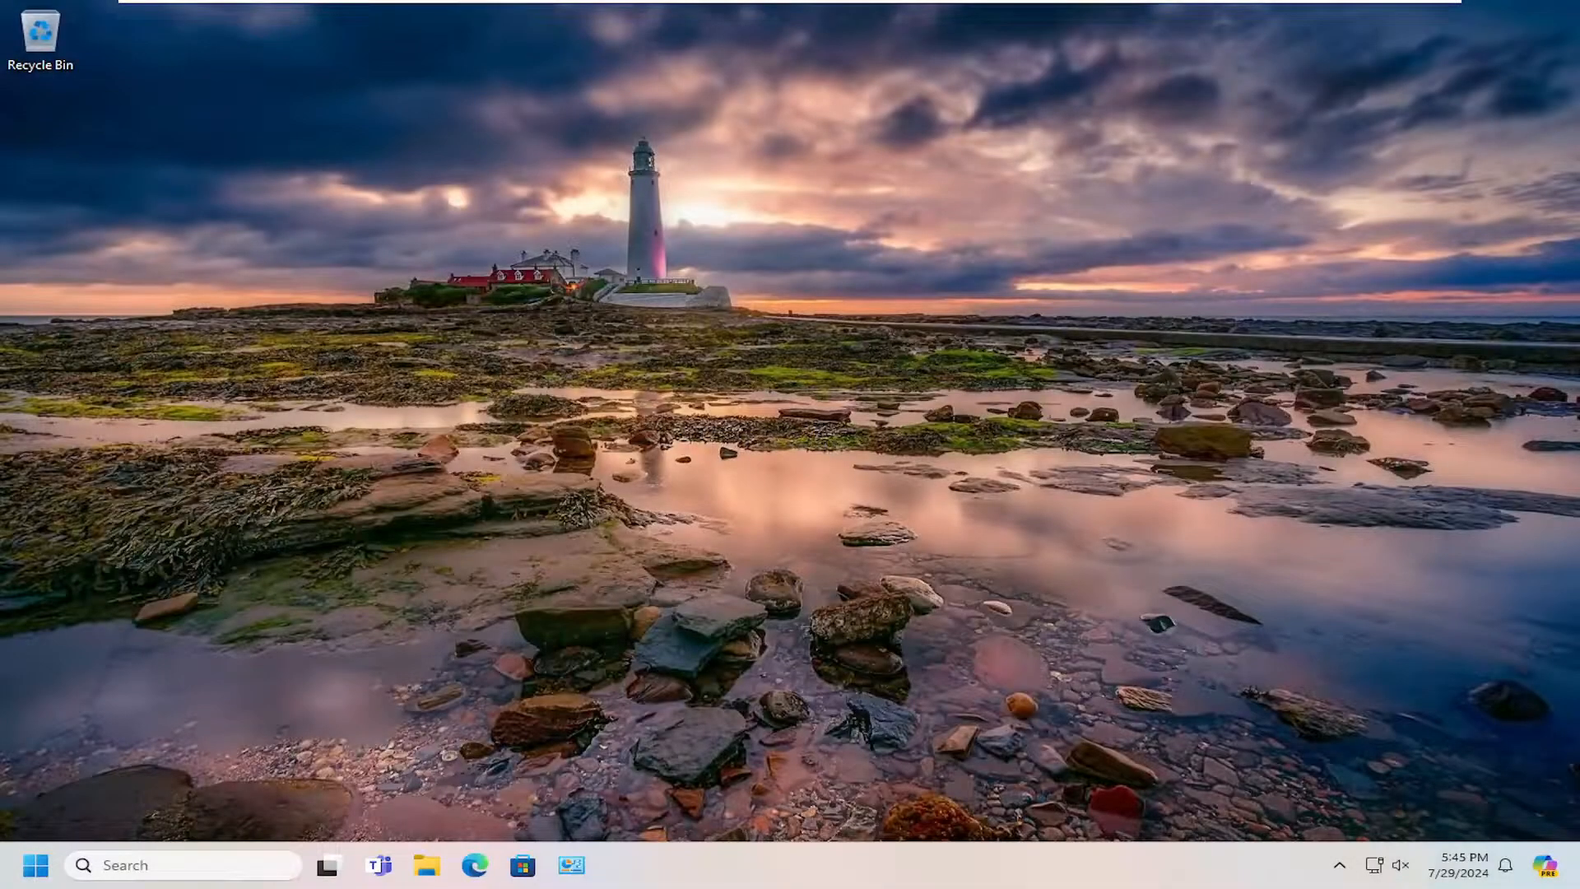
click(35, 864)
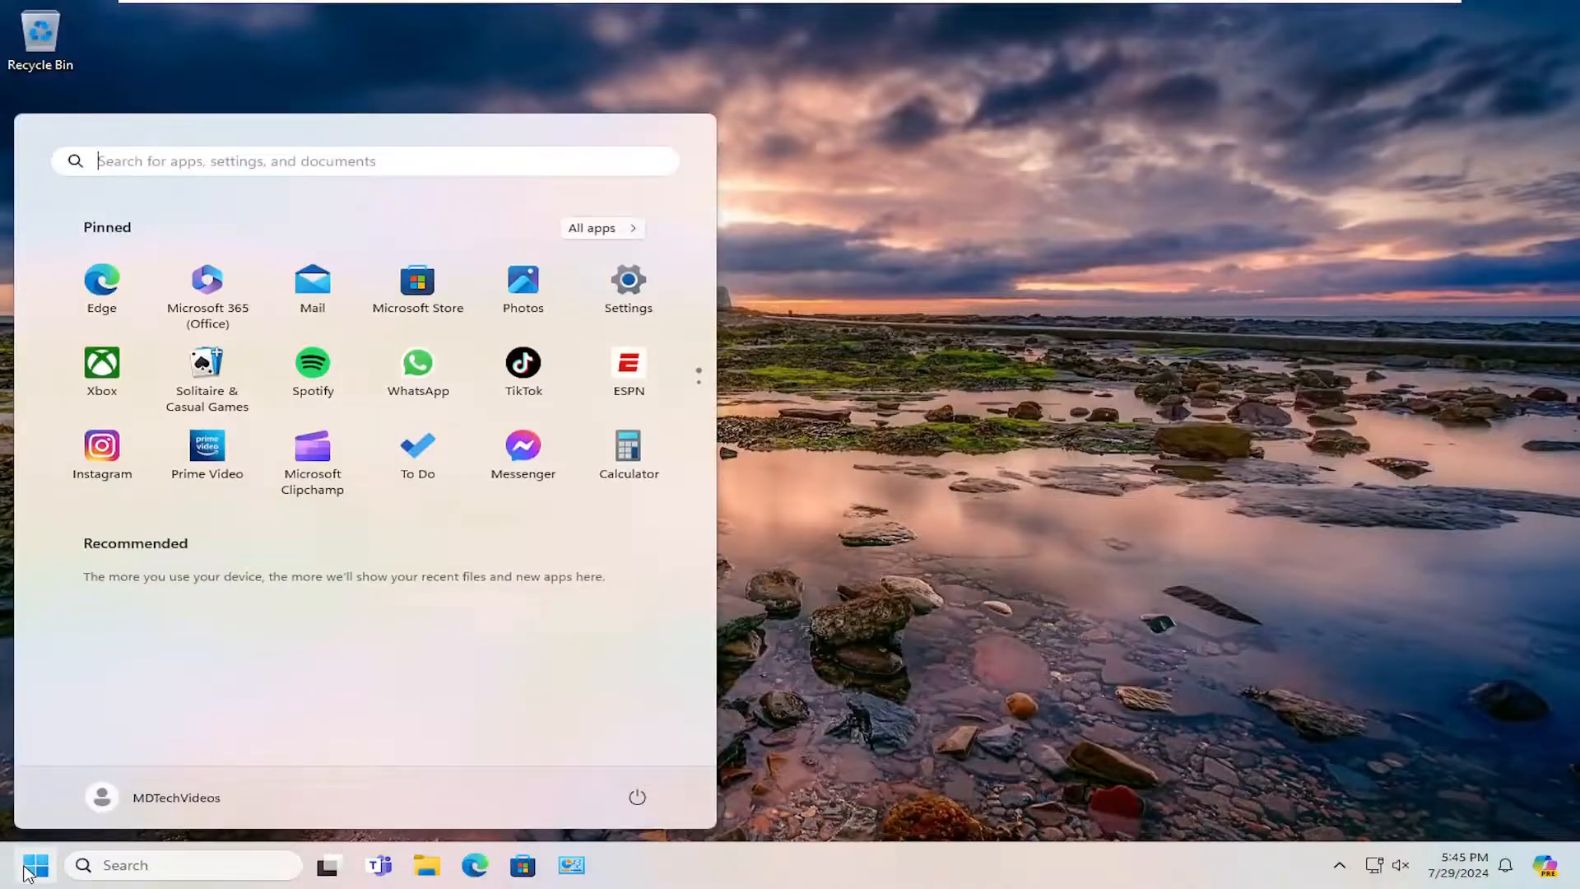
click(36, 865)
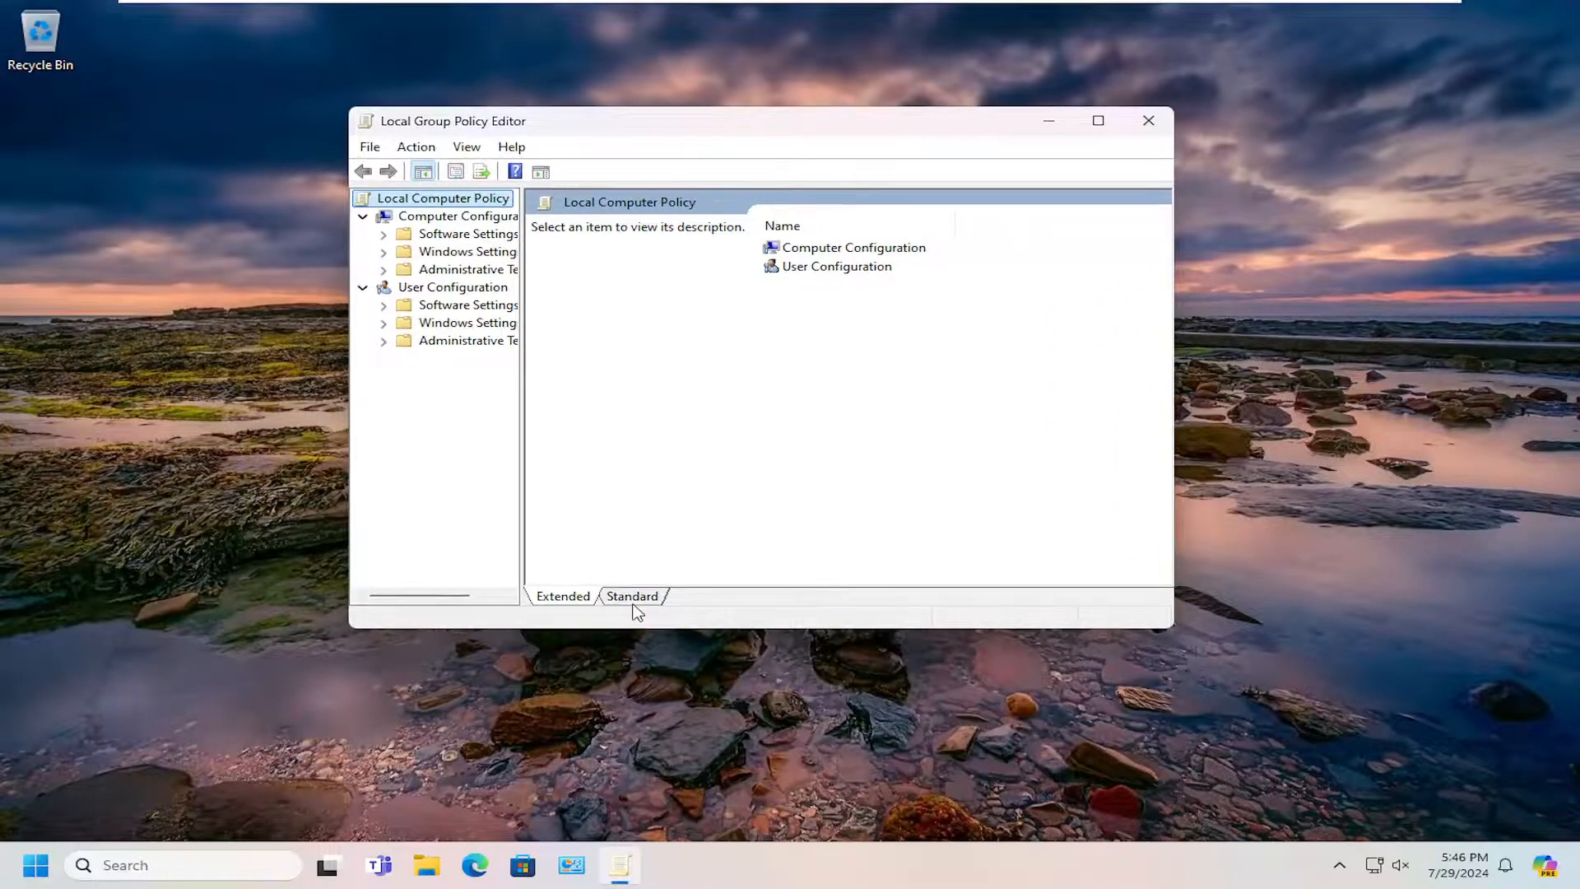
mouse_move(1113, 99)
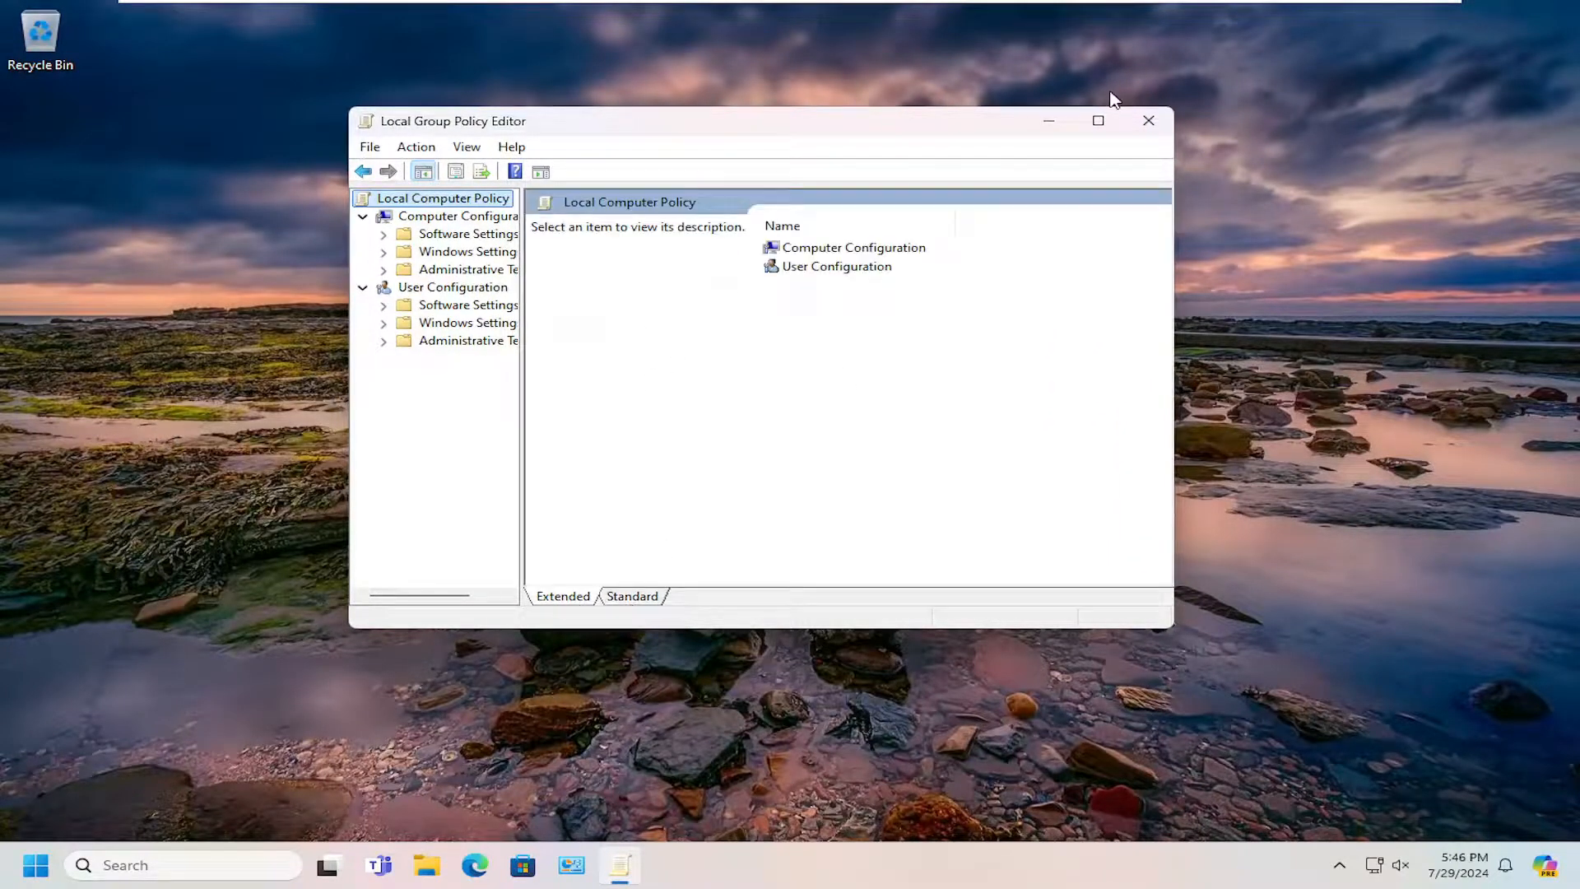
click(1146, 121)
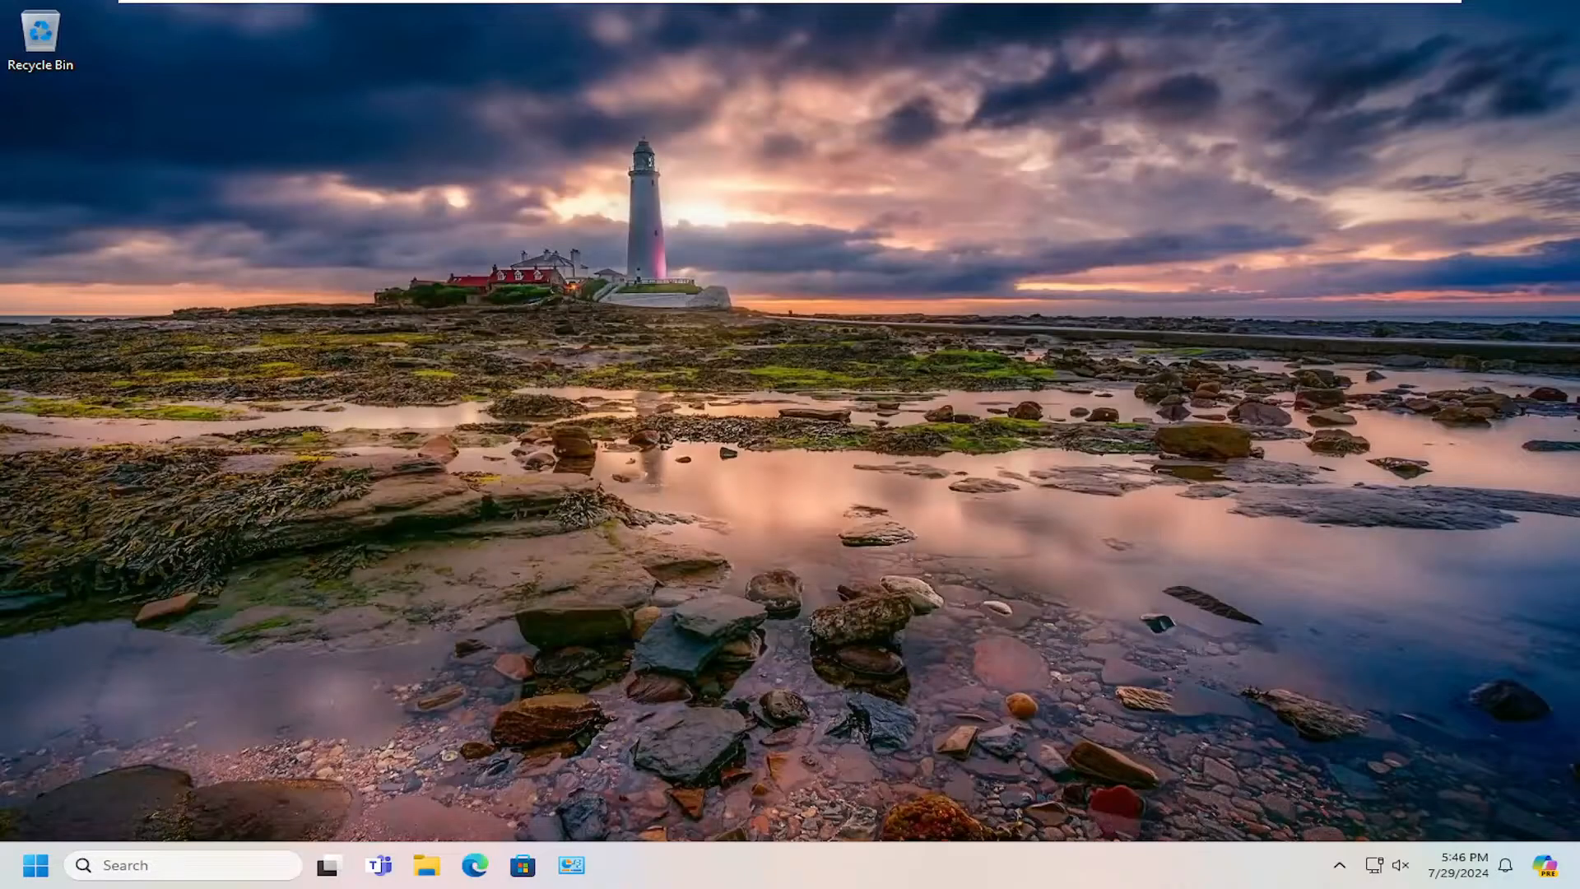